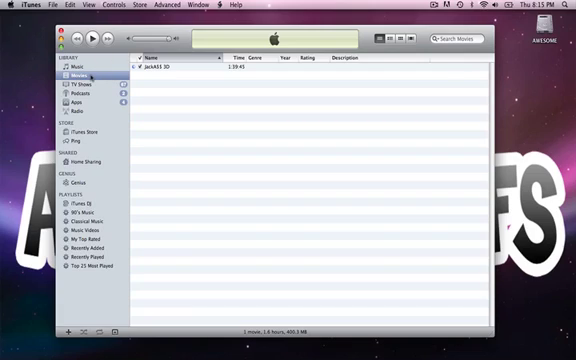
- Show the Music library with the 16 Grateful Dead songs from Workingman's Dead
left_click(78, 66)
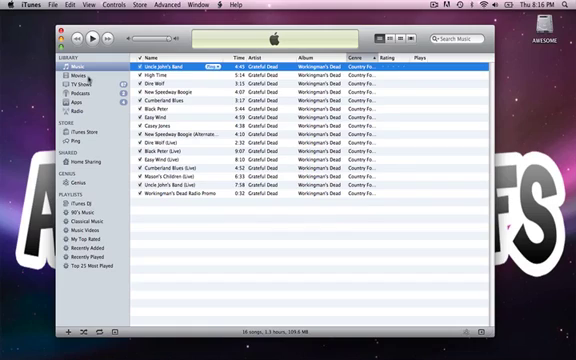
- Return to the Movies library and select Jackass 3D
left_click(73, 74)
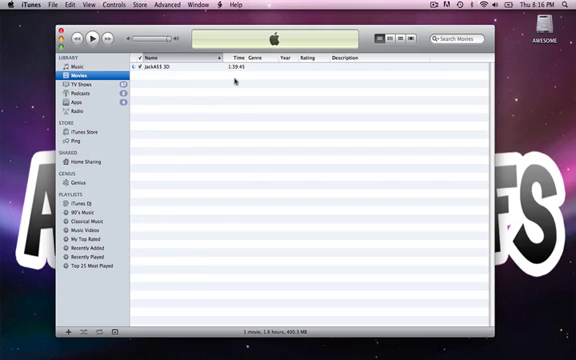
mouse_move(175, 121)
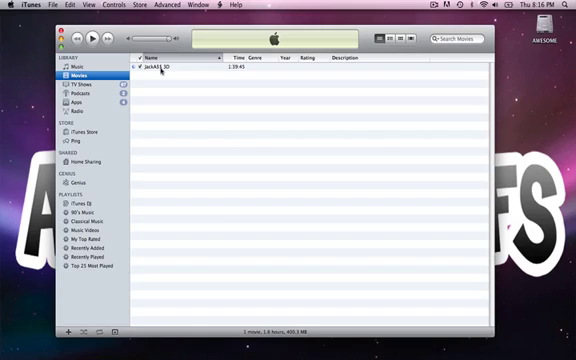
left_click(160, 67)
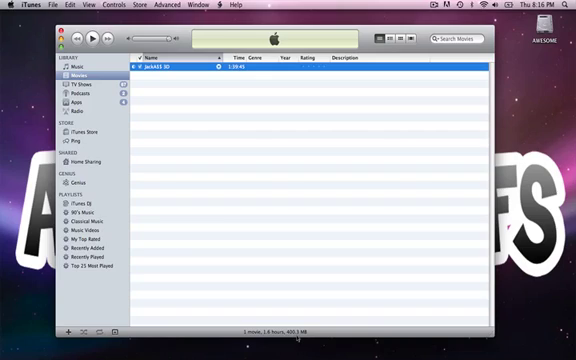
mouse_move(152, 127)
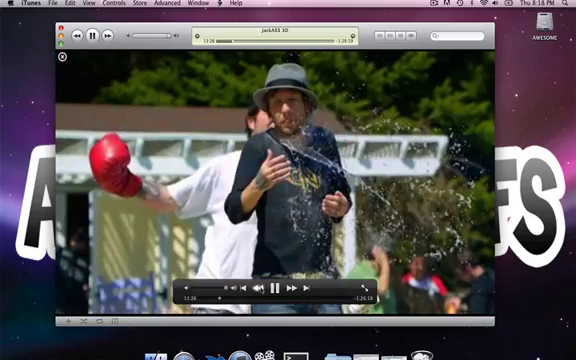
- Pause Jackass 3D about 13 minutes into the movie
left_click(278, 288)
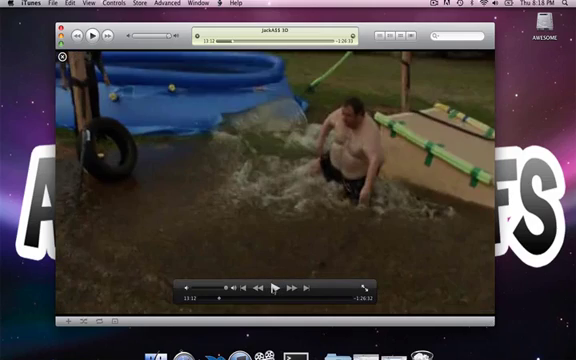
- Resume Jackass 3D, then exit the video viewer back to the Movies list
left_click(281, 286)
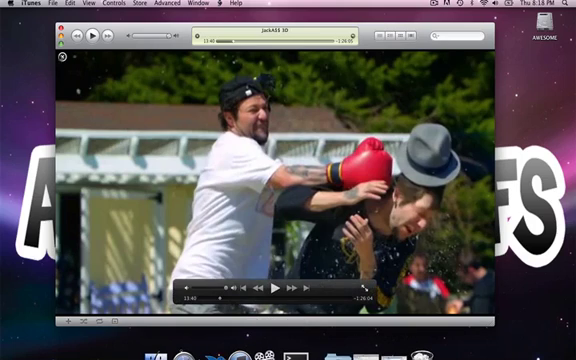
left_click(386, 33)
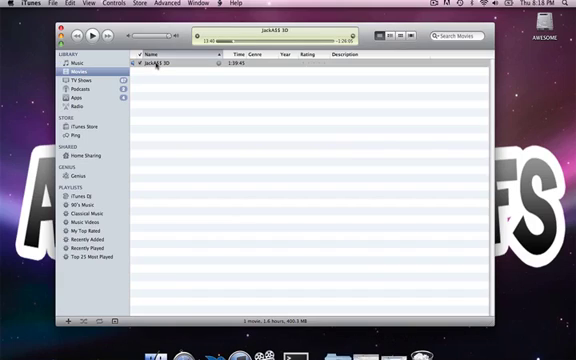
left_click(160, 66)
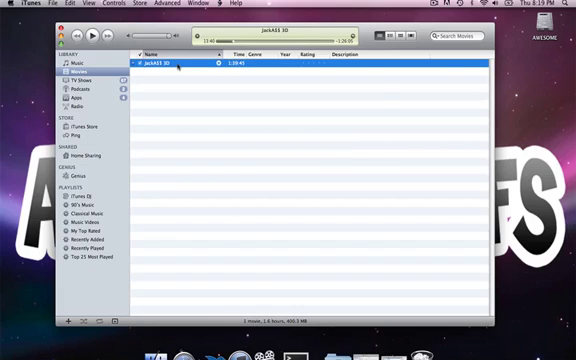
mouse_move(383, 93)
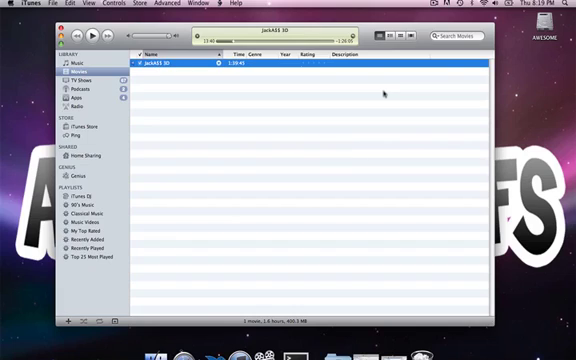